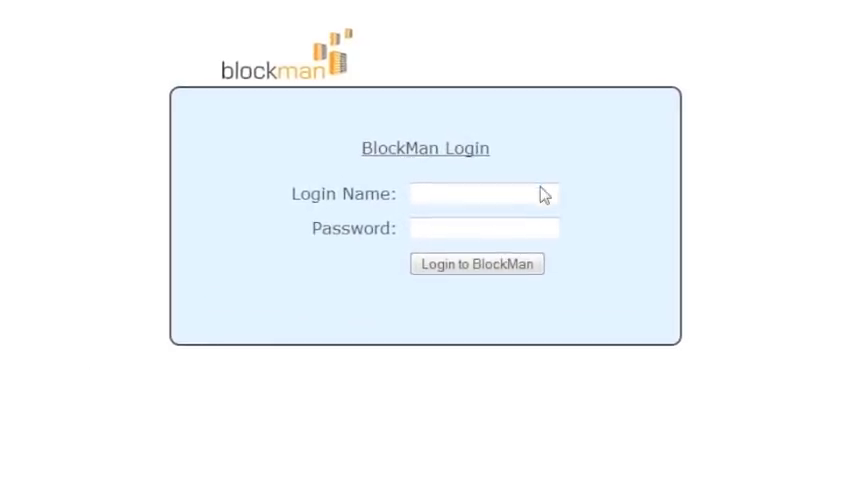
{"action": "type", "text": "topfloor"}
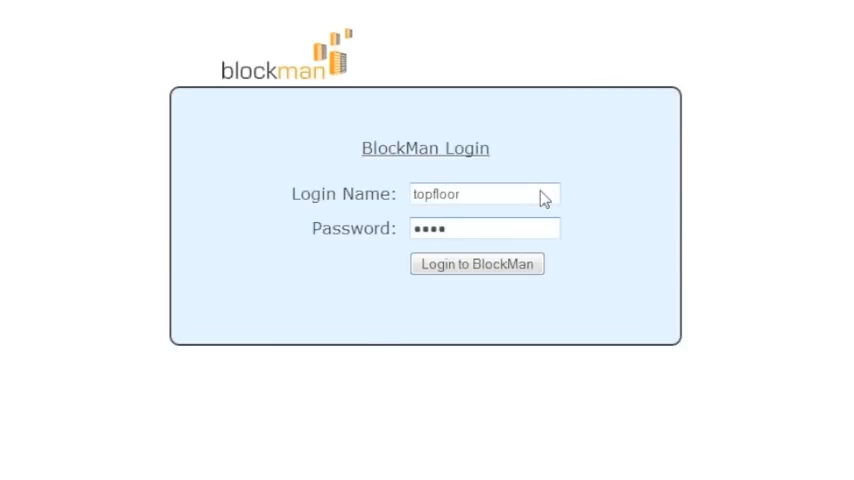
{"action": "left_click", "coordinate": [477, 263]}
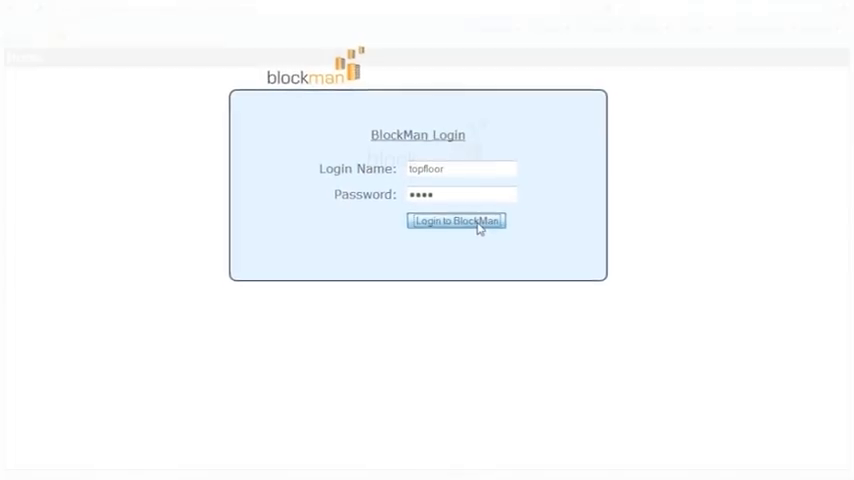
Finish logging in, then choose Blocks > Select Block to list the blocks.
{"action": "left_click", "coordinate": [456, 221]}
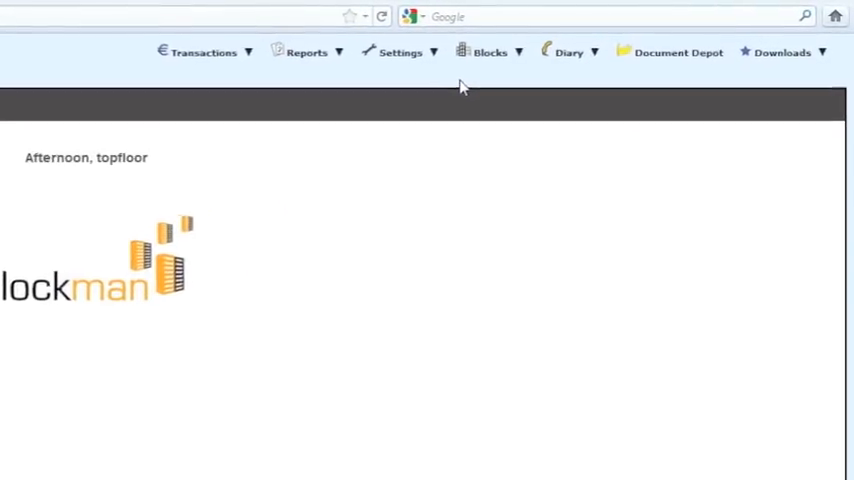
{"action": "left_click", "coordinate": [490, 52]}
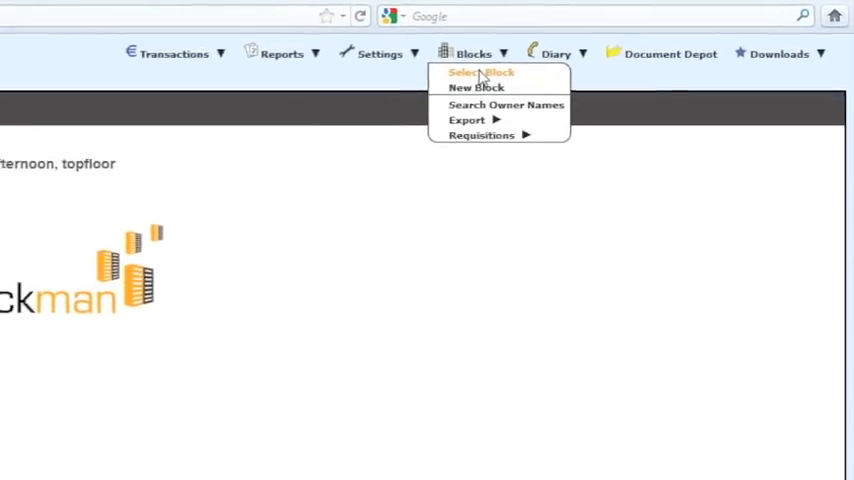
{"action": "left_click", "coordinate": [481, 72]}
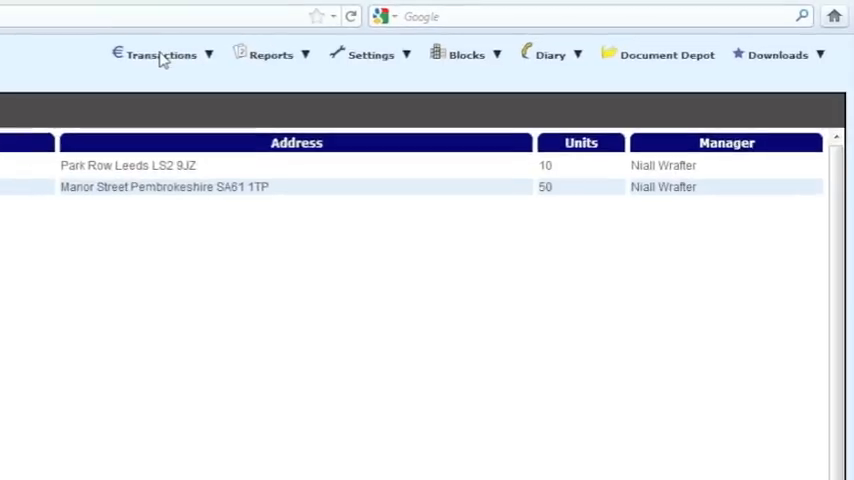
Open the 50-unit Manor Street Pembrokeshire block's Block Manager page.
{"action": "left_click", "coordinate": [270, 55]}
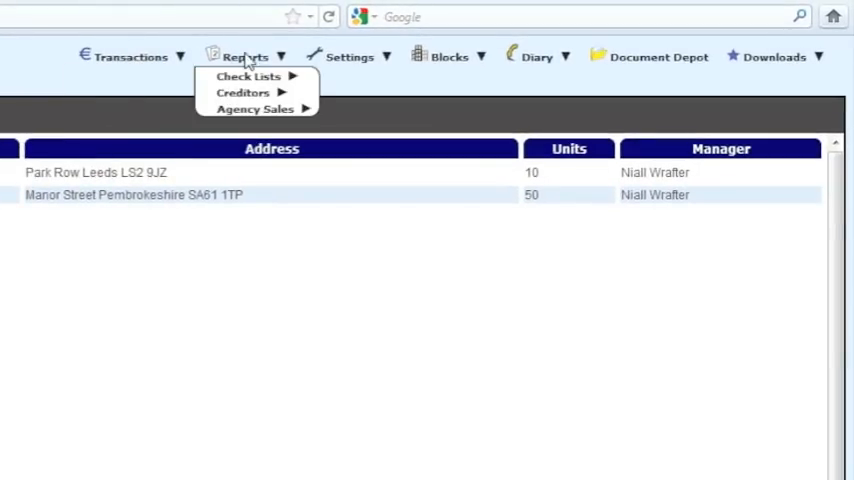
{"action": "left_click", "coordinate": [537, 56]}
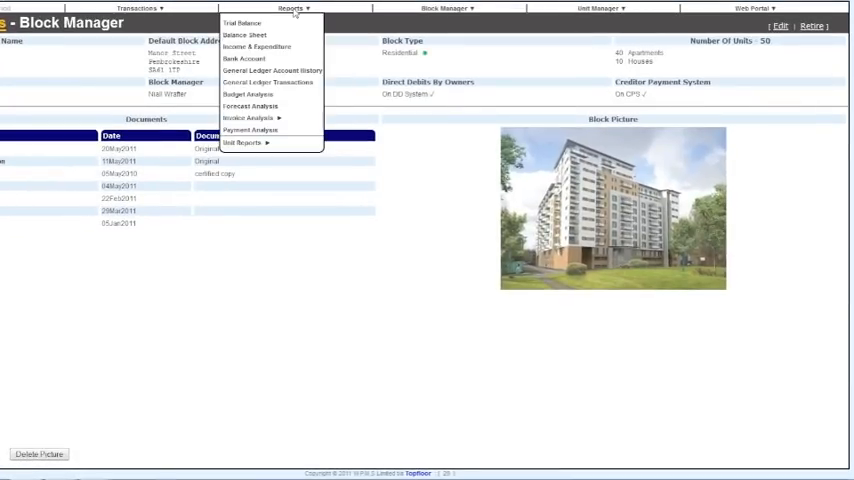
Open Unit Manager and scroll through The Hastings' 50 units and owners.
{"action": "left_click", "coordinate": [598, 8]}
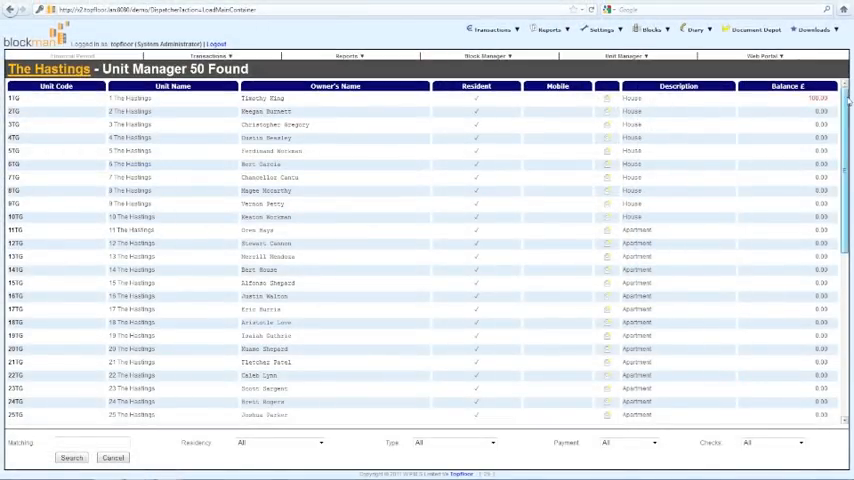
{"action": "scroll", "scroll_direction": "down", "scroll_amount": 3}
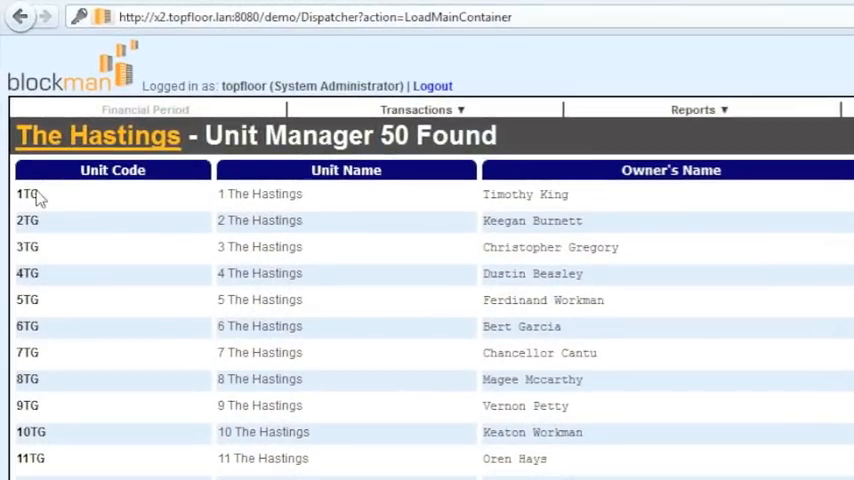
Open unit 1TG and view its Emergency Contacts, Payment Method/DD Details and Previous Owners tabs.
{"action": "left_click", "coordinate": [25, 194]}
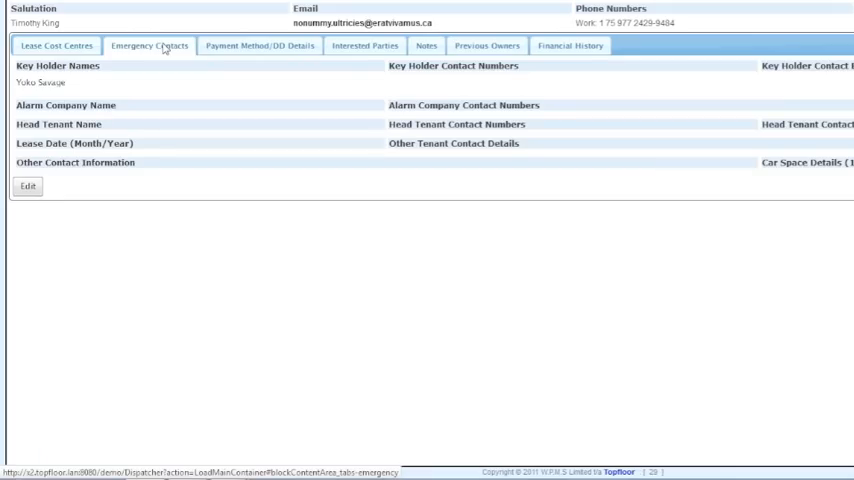
{"action": "left_click", "coordinate": [258, 45]}
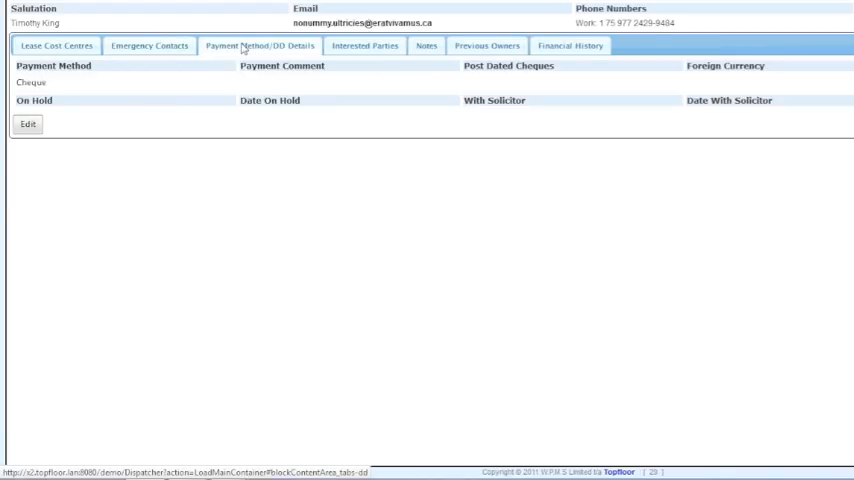
{"action": "left_click", "coordinate": [486, 46]}
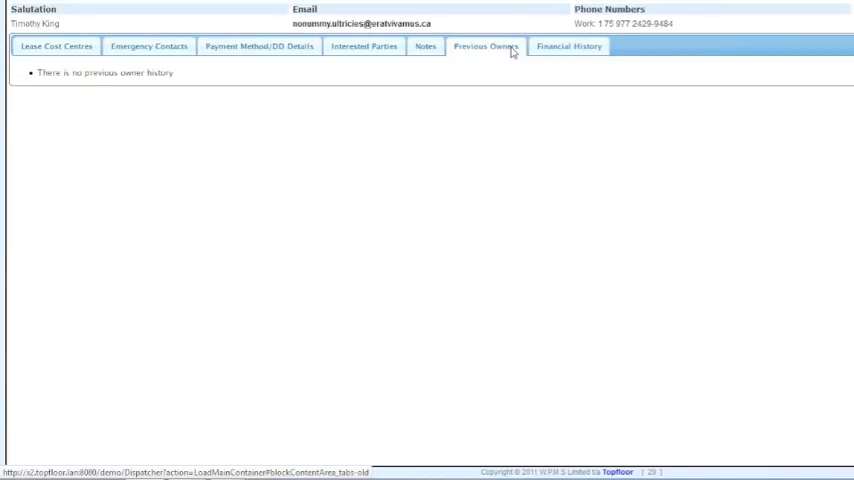
{"action": "left_click", "coordinate": [51, 46]}
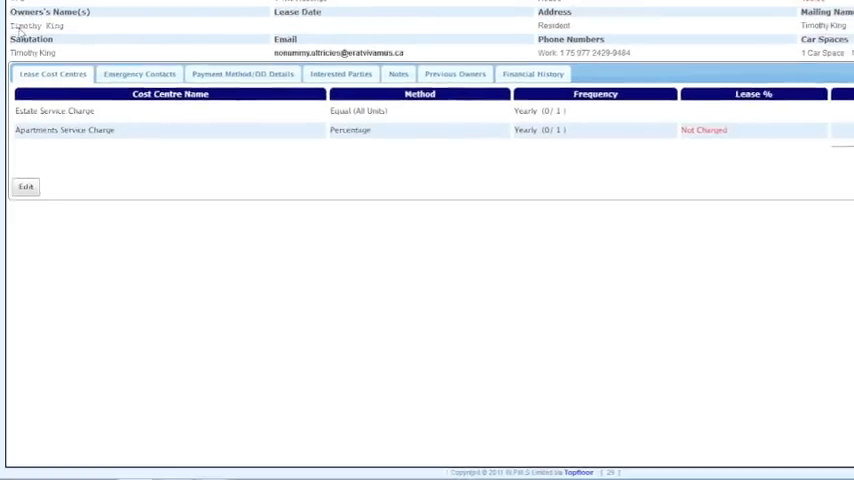